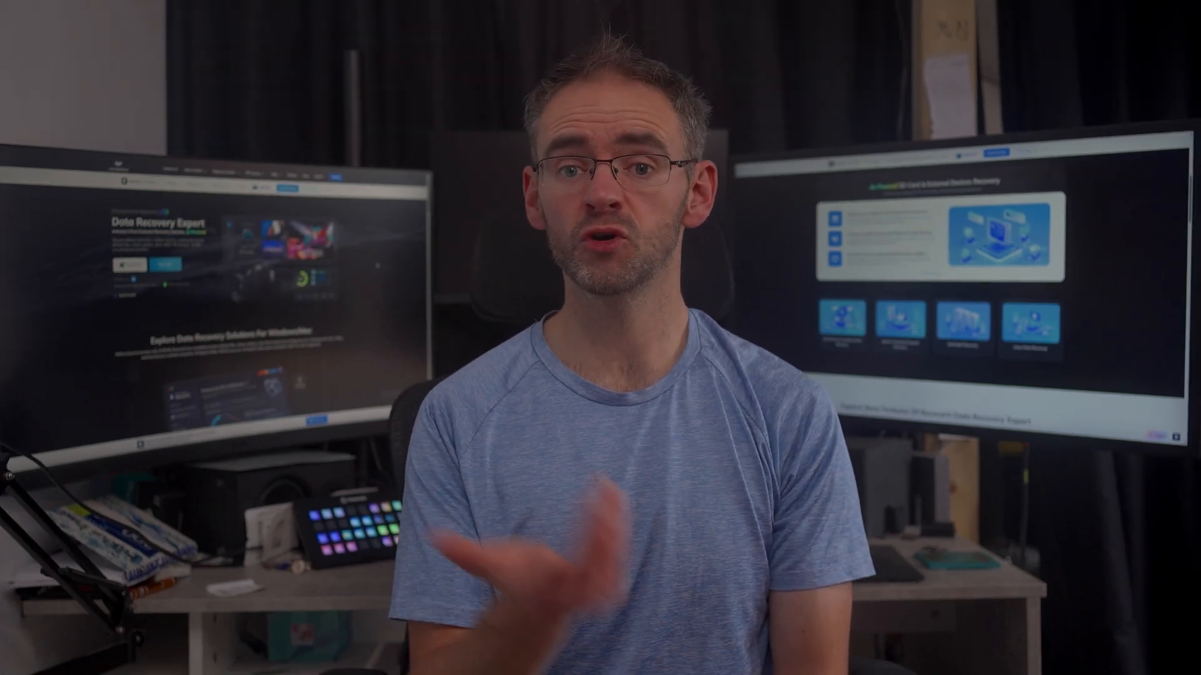
# Go to Windows Update in the Settings sidebar and run Check for updates.
pyautogui.click(1078, 225)
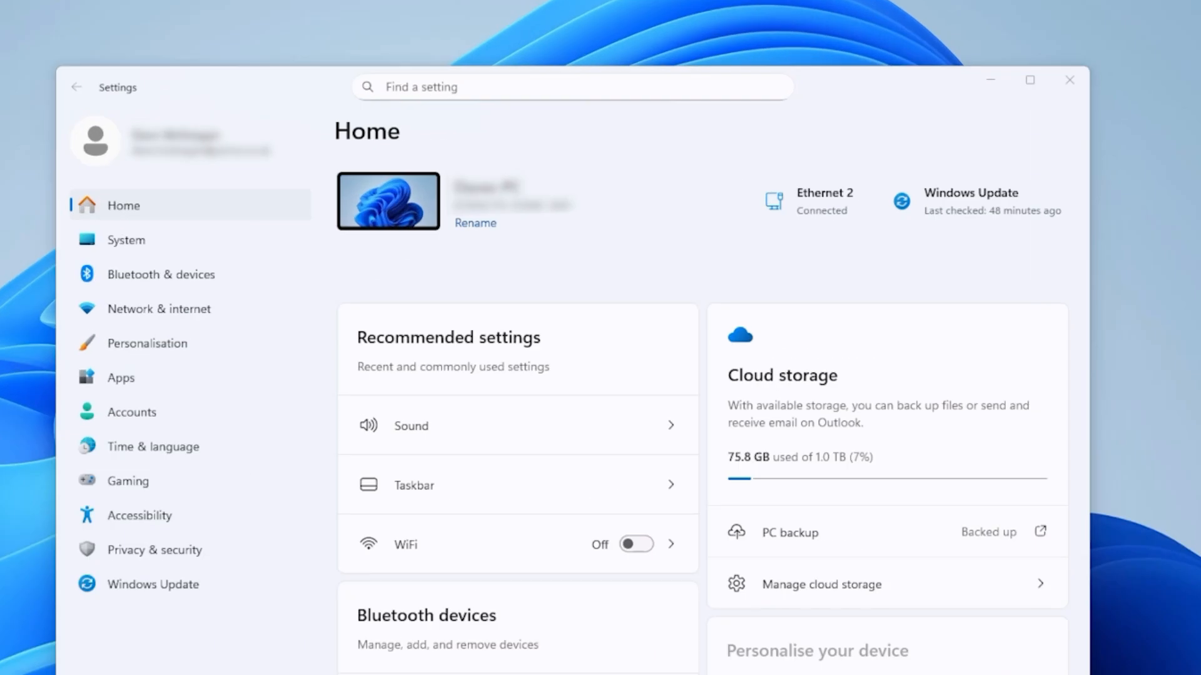
pyautogui.click(151, 584)
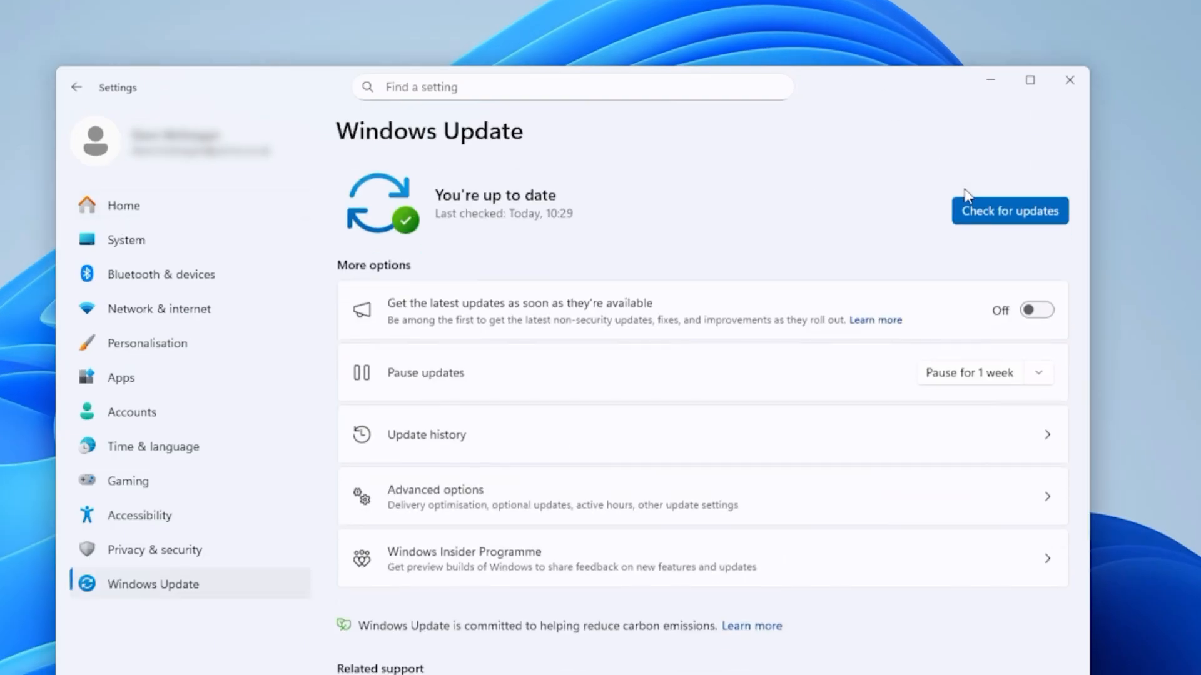
pyautogui.click(1009, 211)
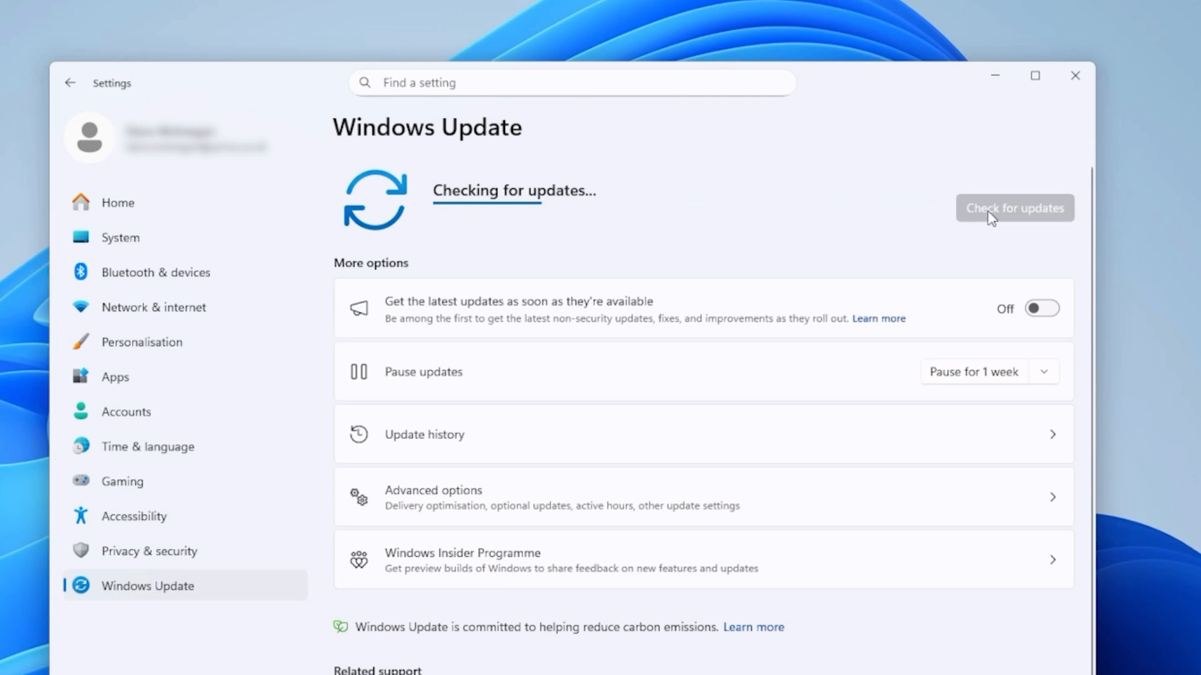